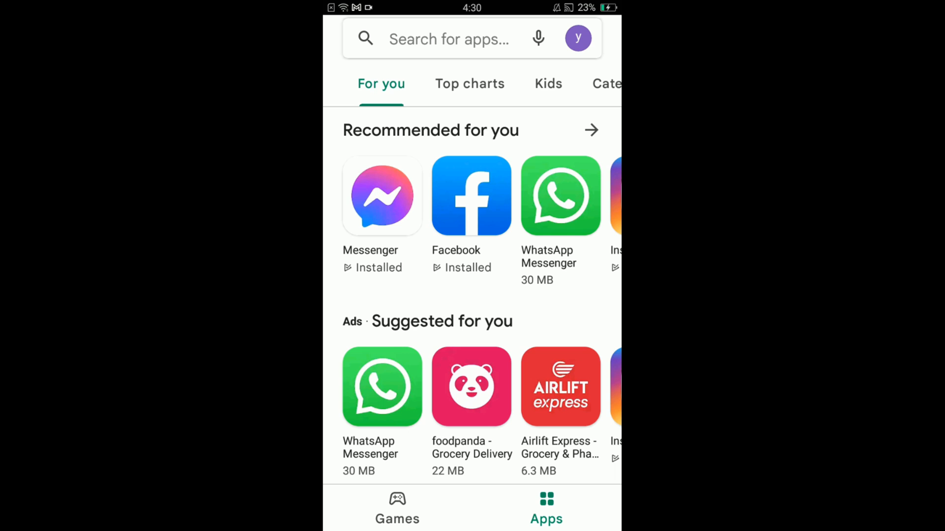
Show the Play Store account menu via the profile avatar
left_click(577, 38)
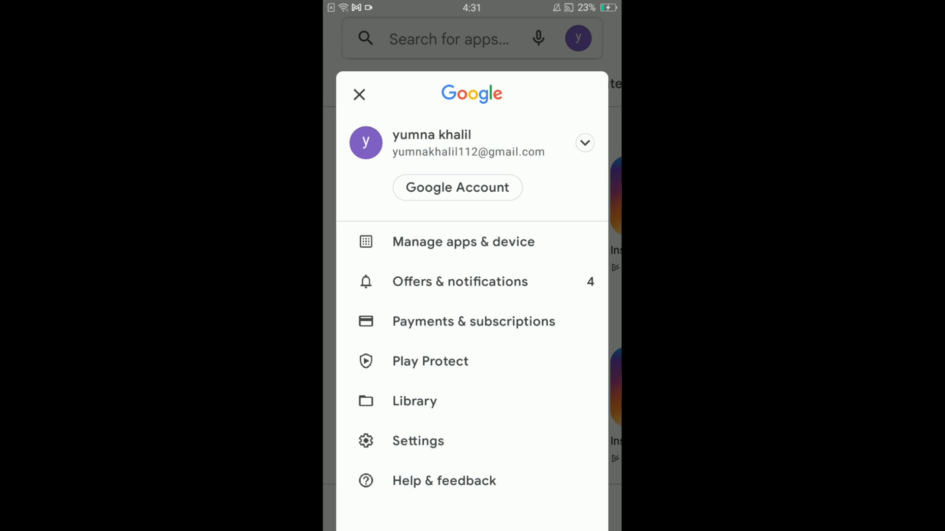
Go to Manage apps & device and show the Manage list of 24 installed apps
left_click(462, 242)
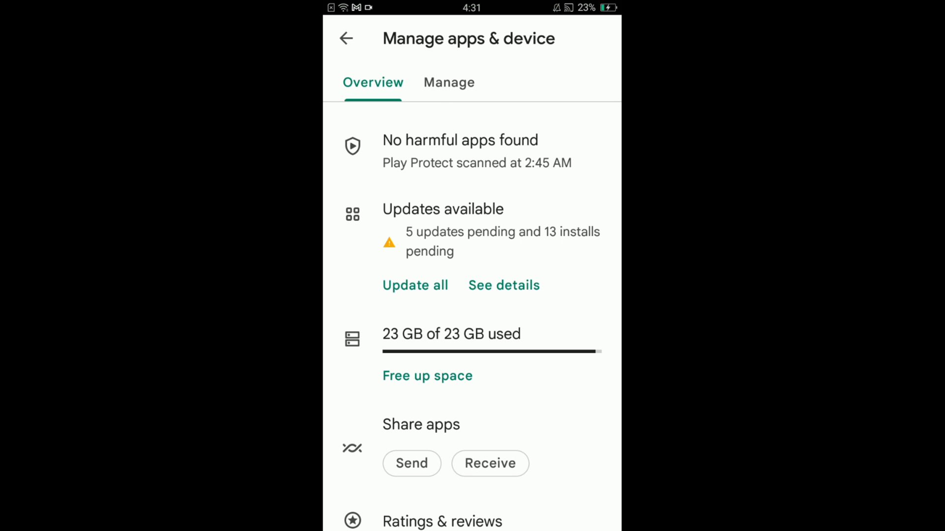
left_click(448, 83)
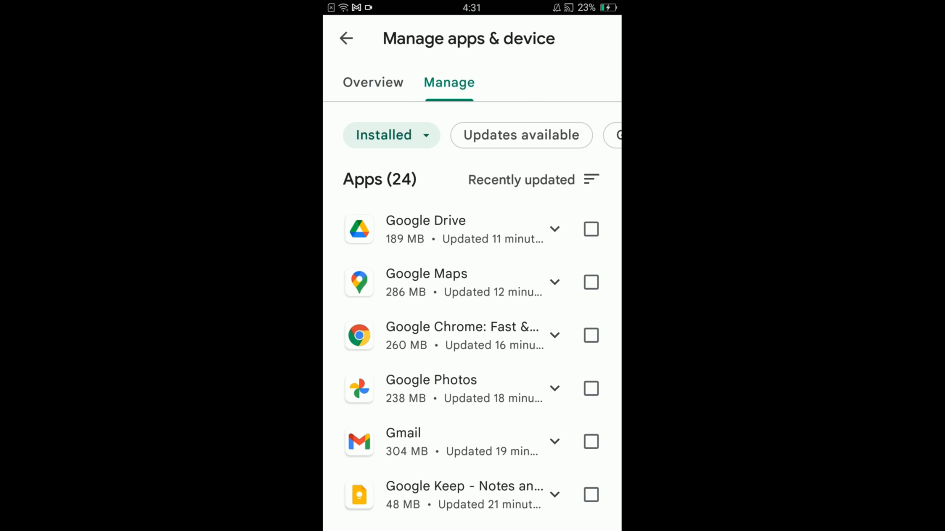
Tick Yahoo Mail, Google Duo, Facebook, Messenger and Speech Services in the installed-apps list
scroll("down", 3)
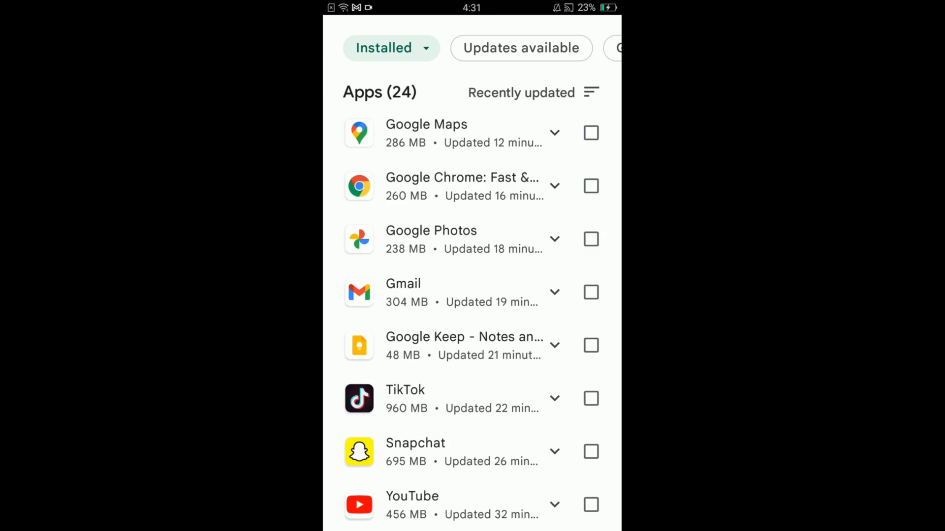
scroll("down", 3)
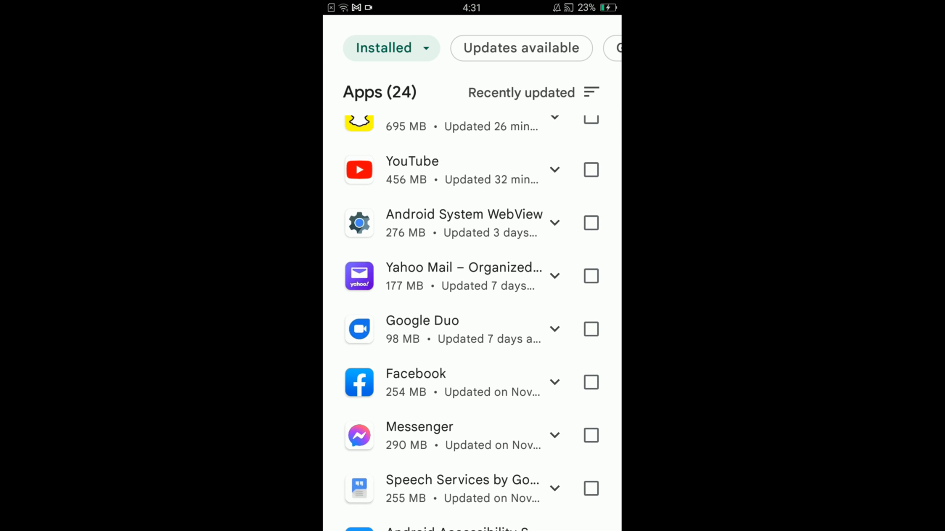
left_click(591, 276)
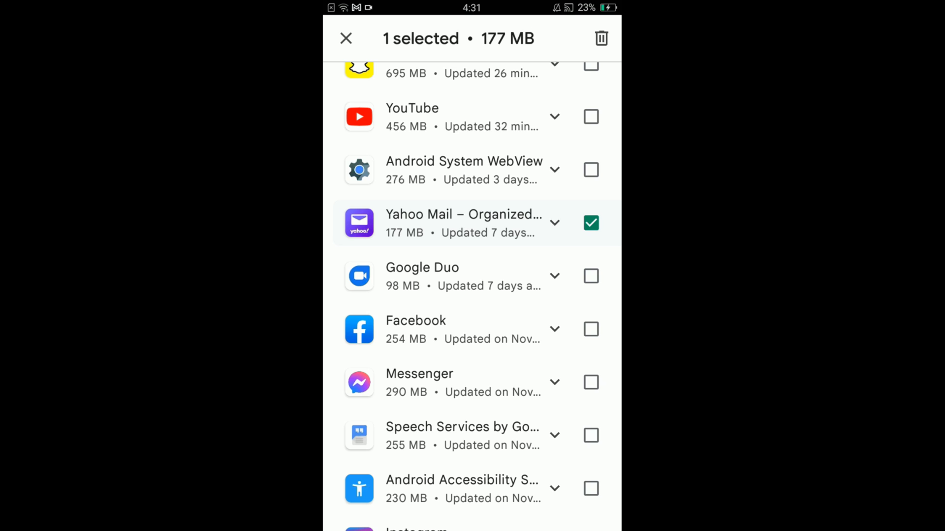
left_click(591, 276)
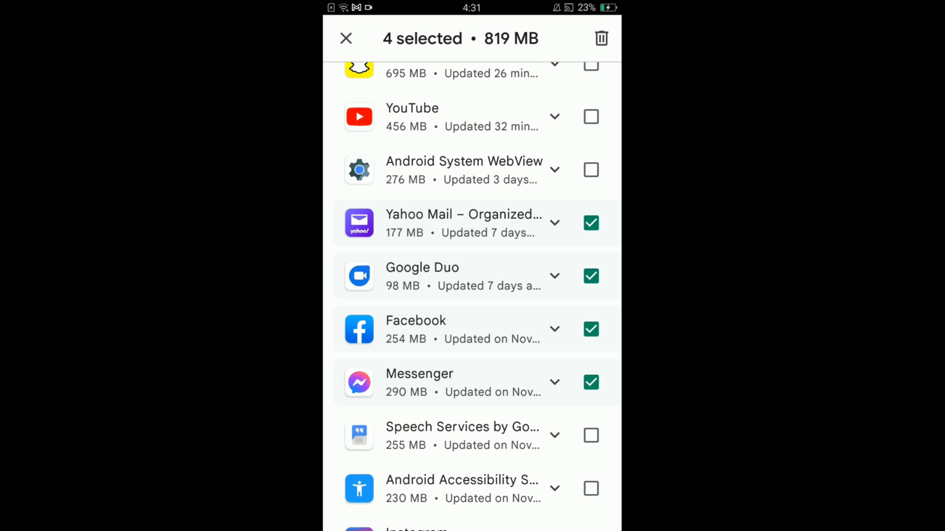
left_click(591, 435)
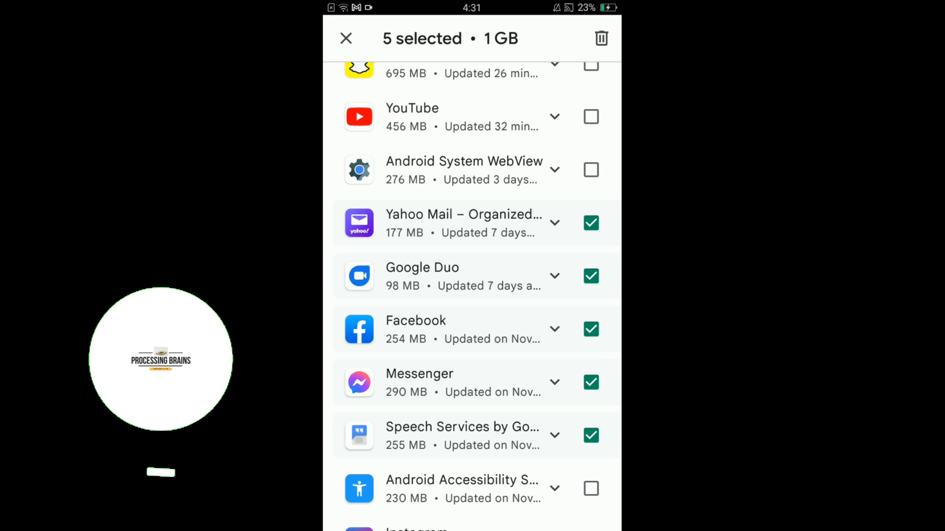
Request uninstall of the marked apps, bringing up the 'Uninstall selected apps?' confirmation
left_click(601, 38)
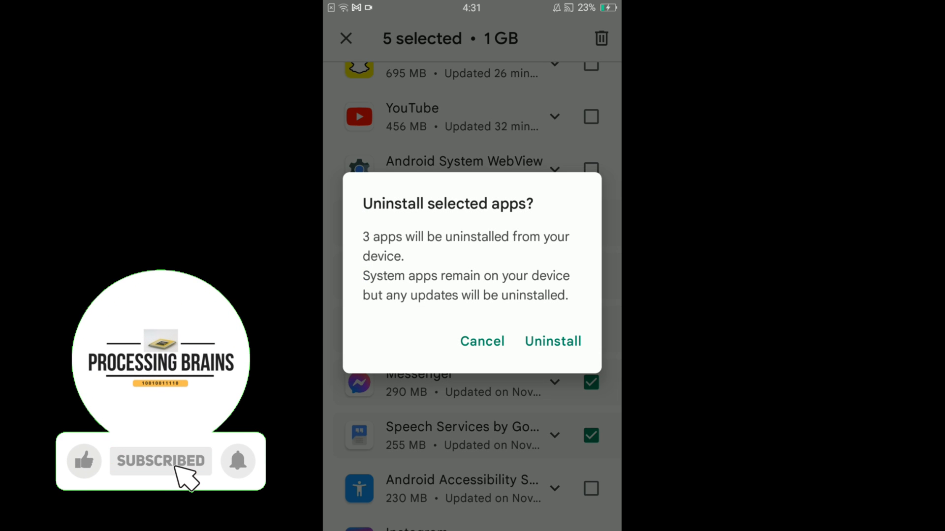
left_click(83, 461)
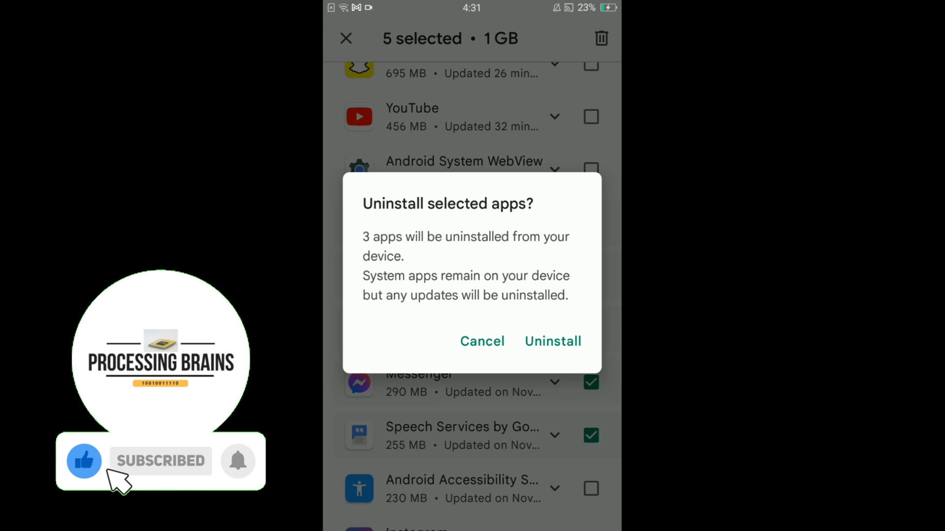